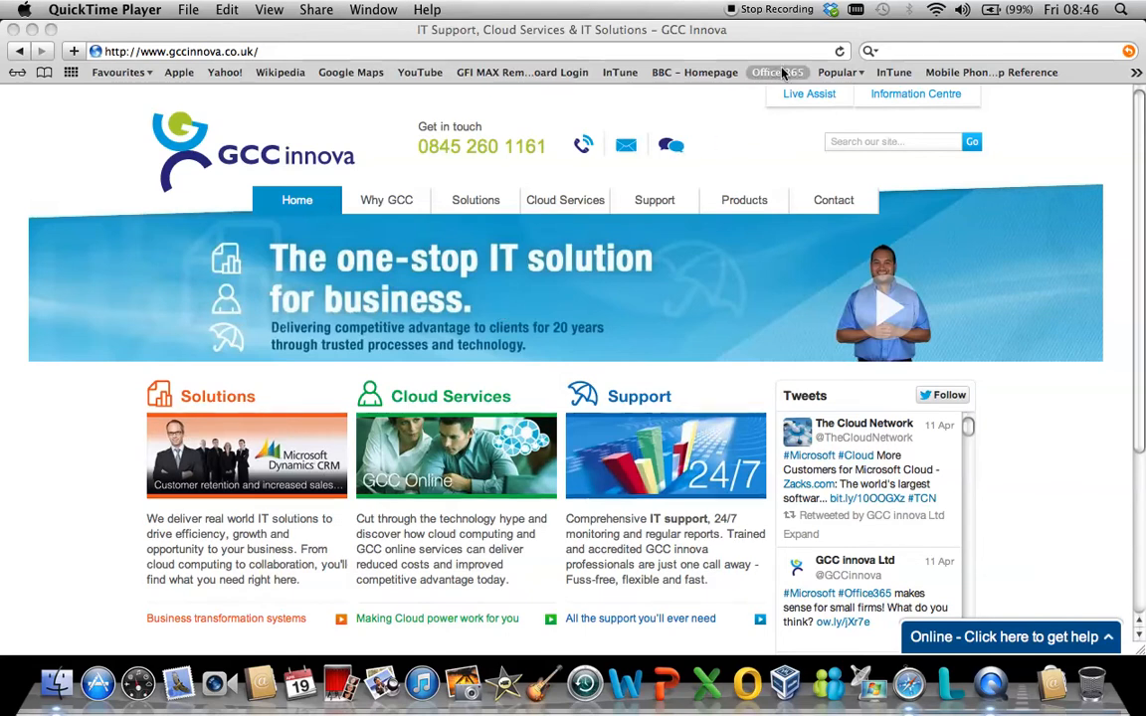
Step: Load the Office 365 sign-in page from the bookmarks bar
click(776, 71)
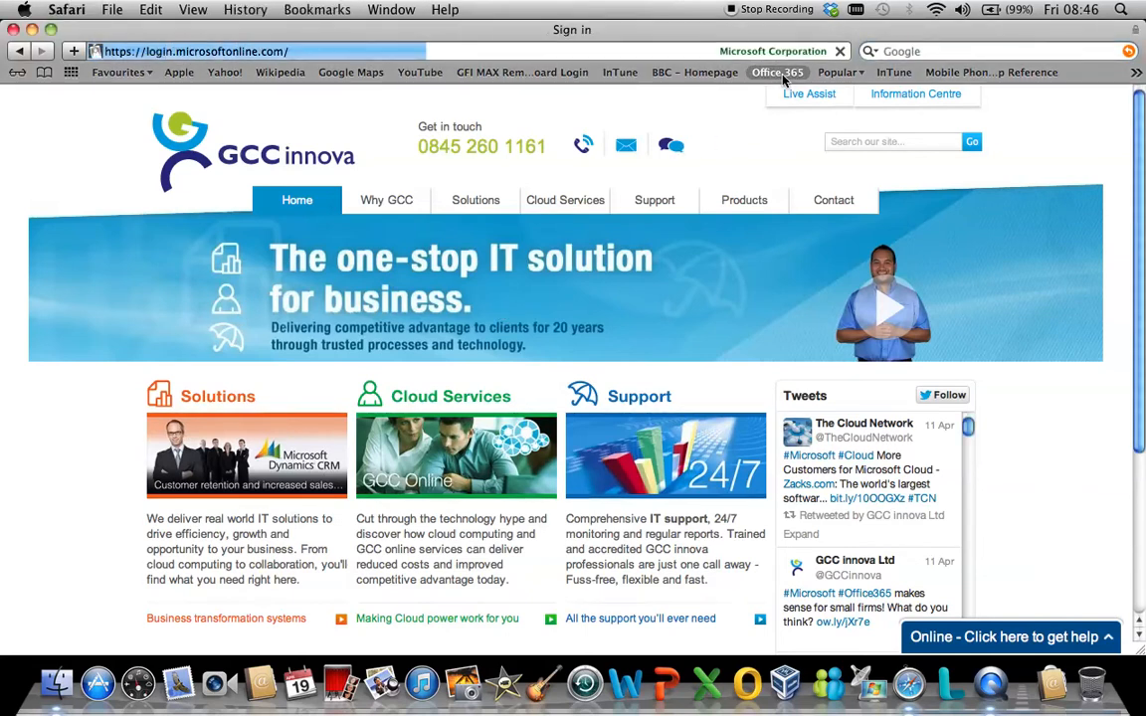
click(776, 72)
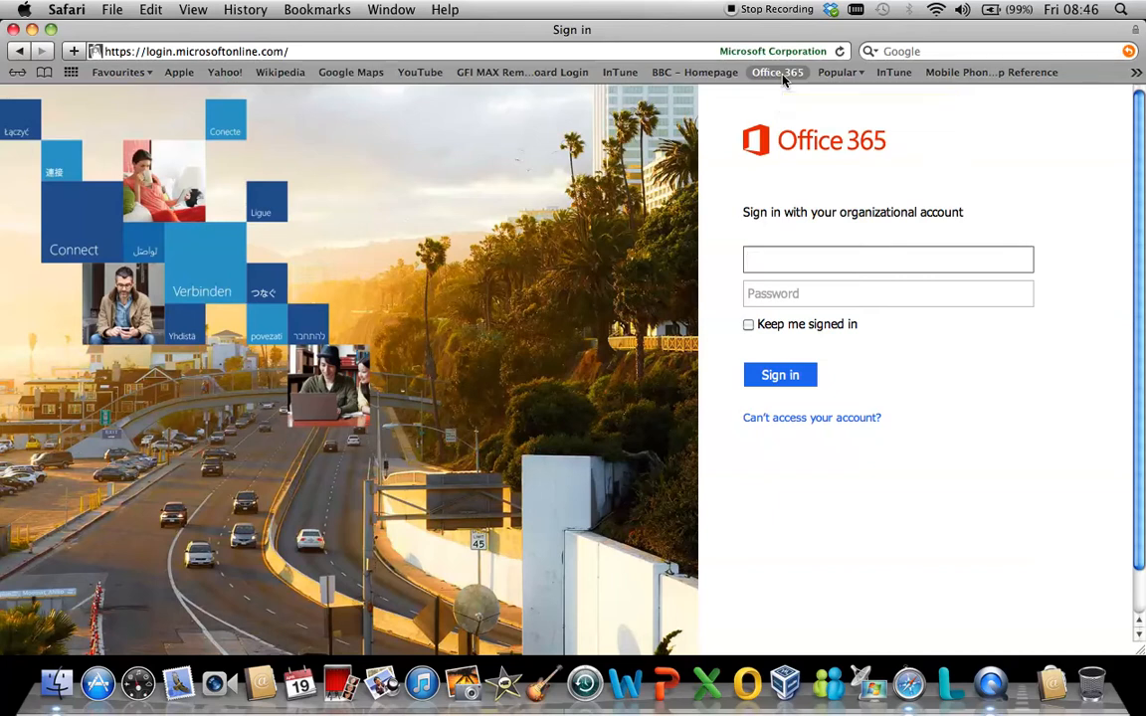
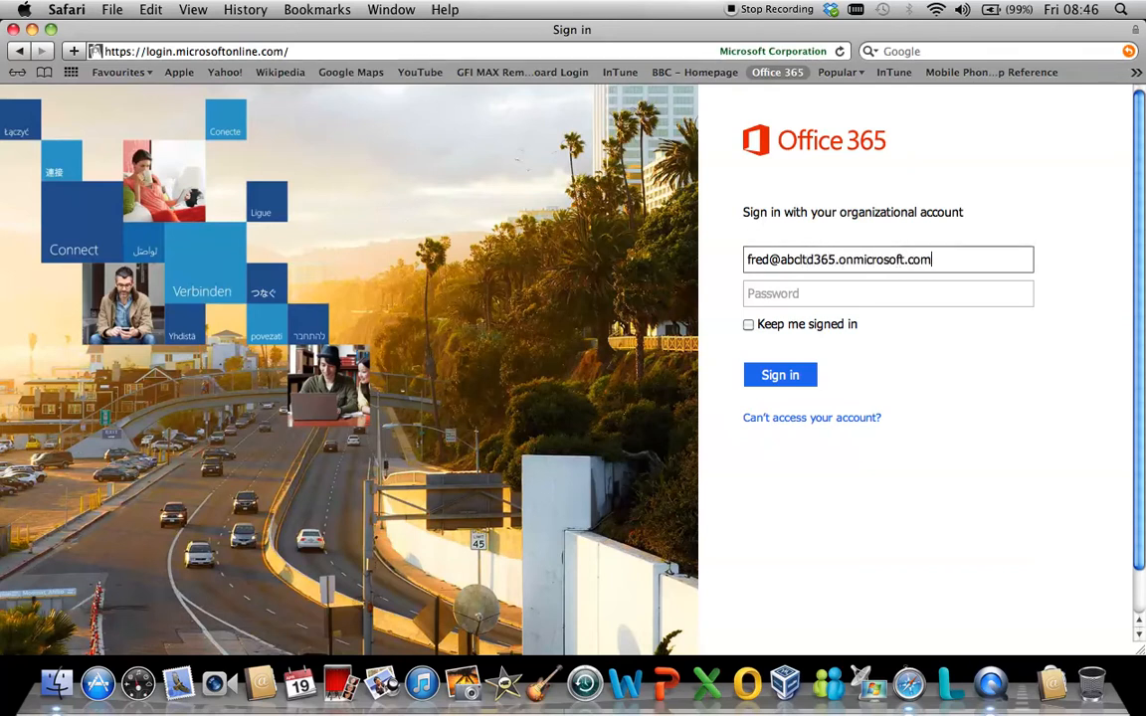
text(•••••)
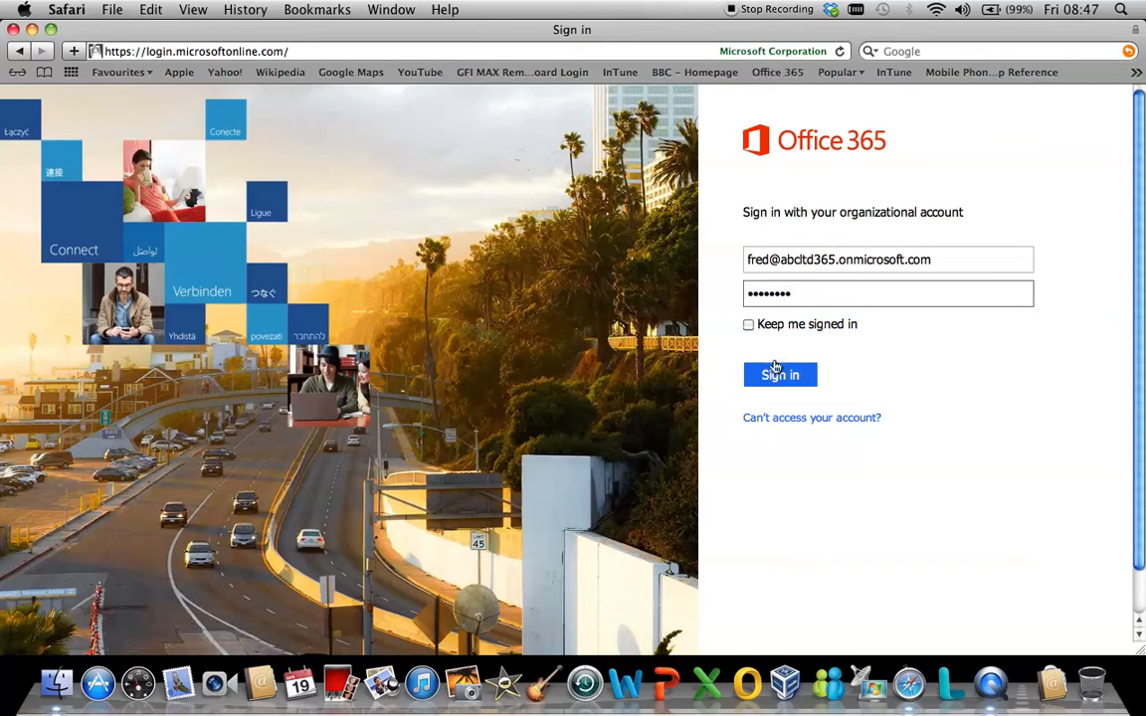
click(780, 374)
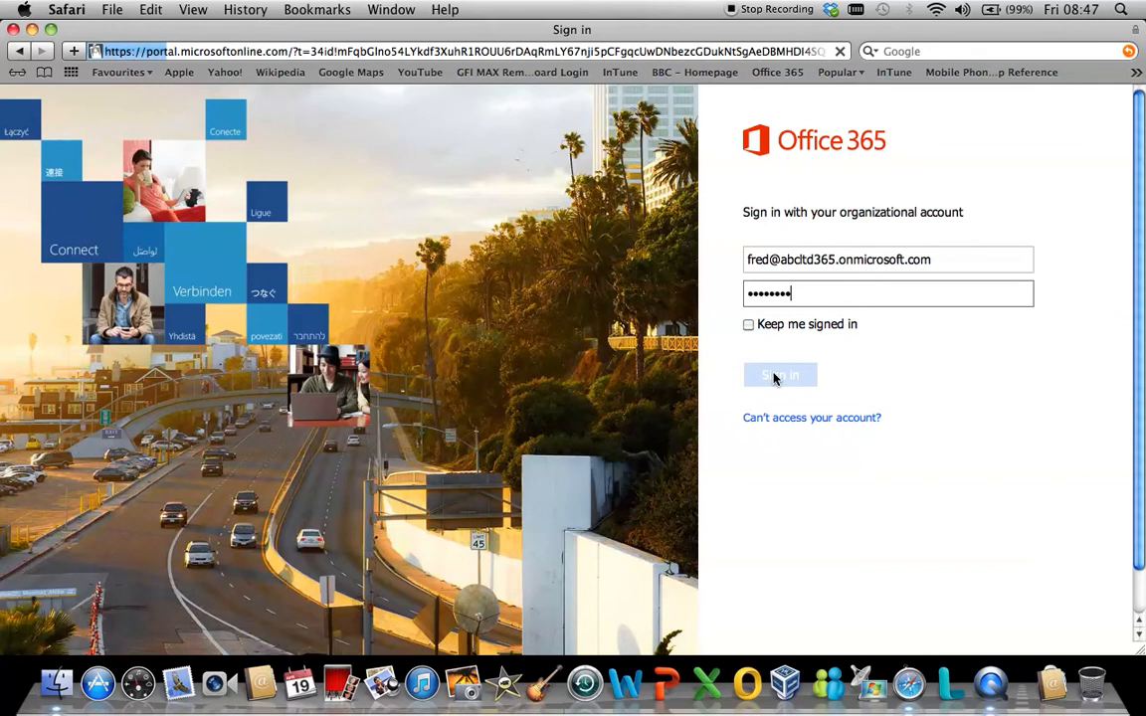
Step: Land on the Outlook Web App mailbox showing the empty Inbox
click(780, 374)
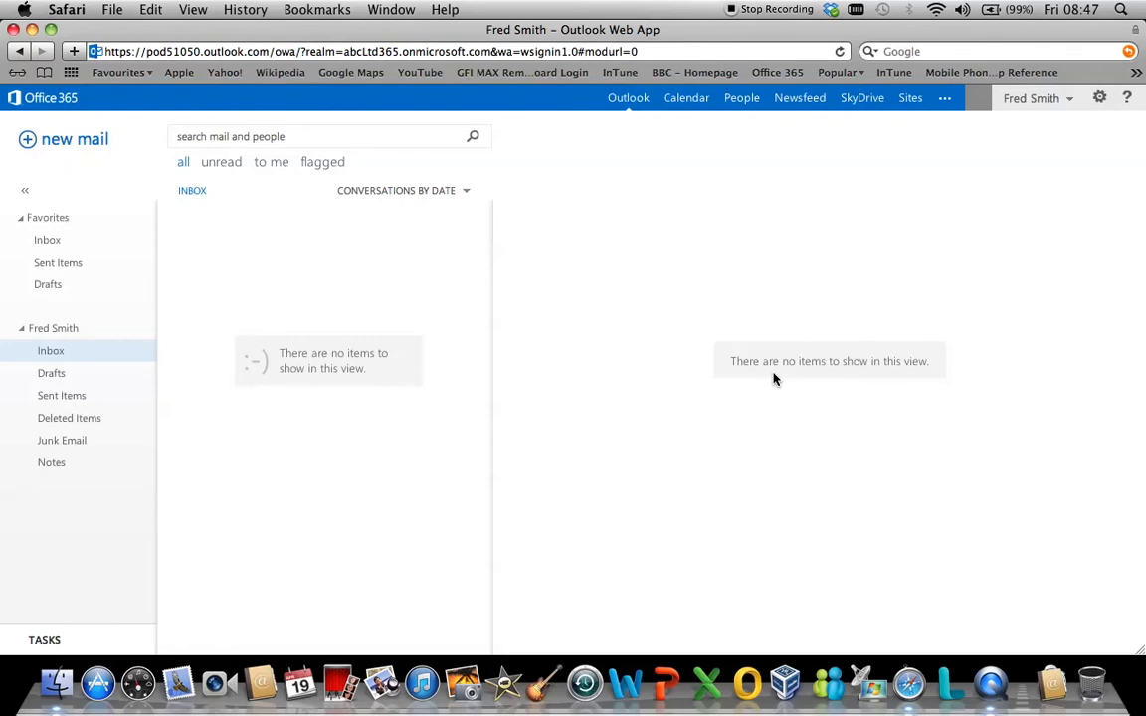
mouse_move(402, 354)
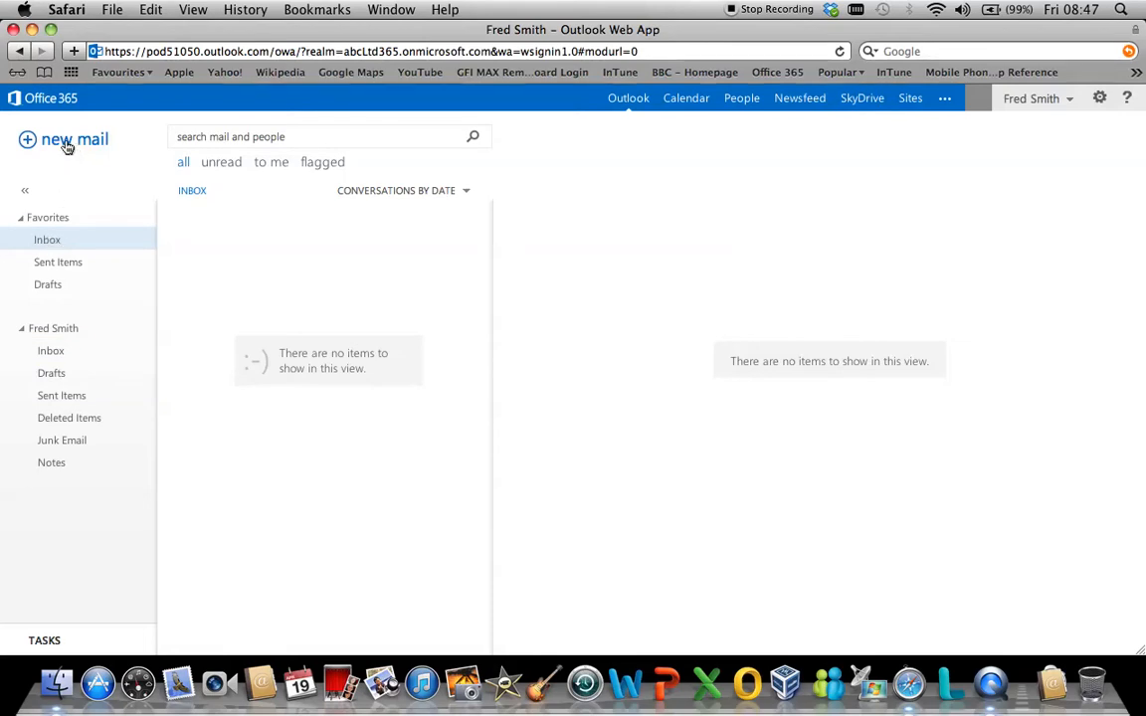
Step: Start a new blank message and review its extra options (save, bcc, from, importance)
click(64, 140)
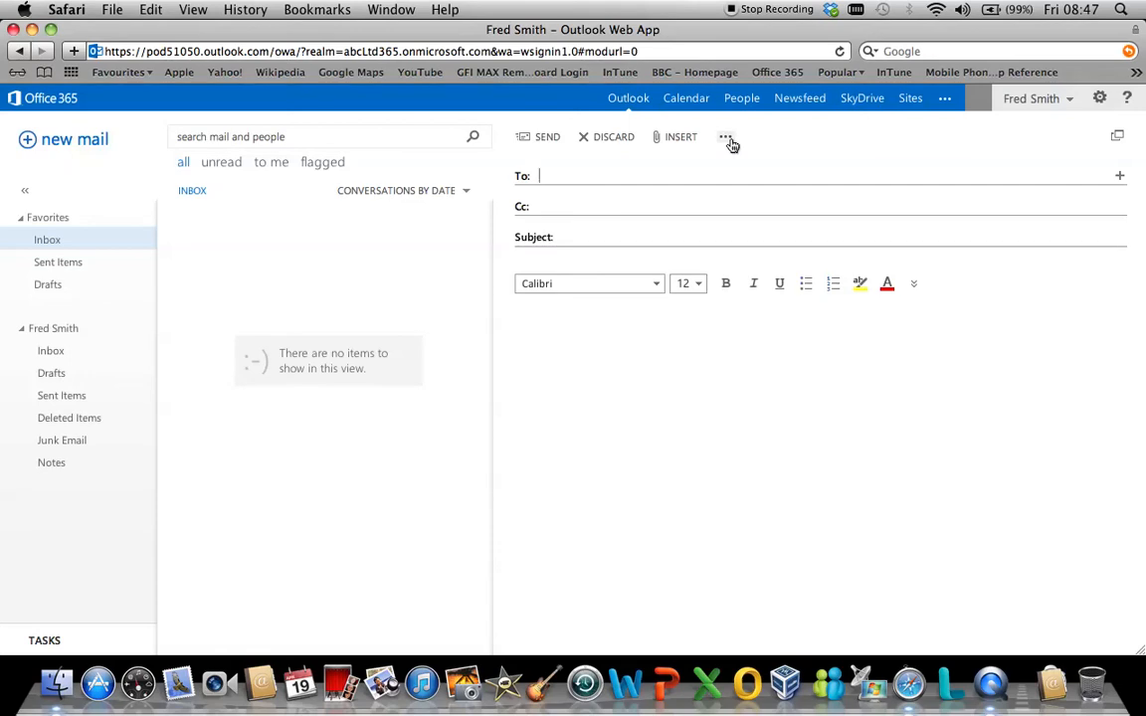
click(724, 135)
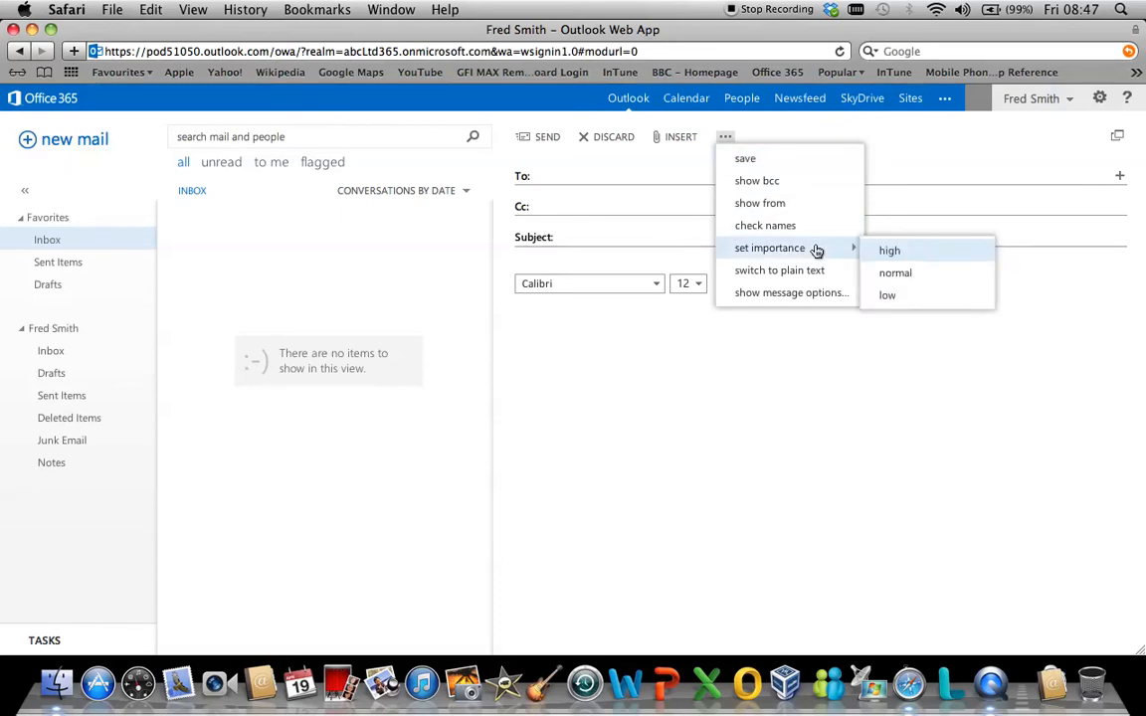
mouse_move(836, 213)
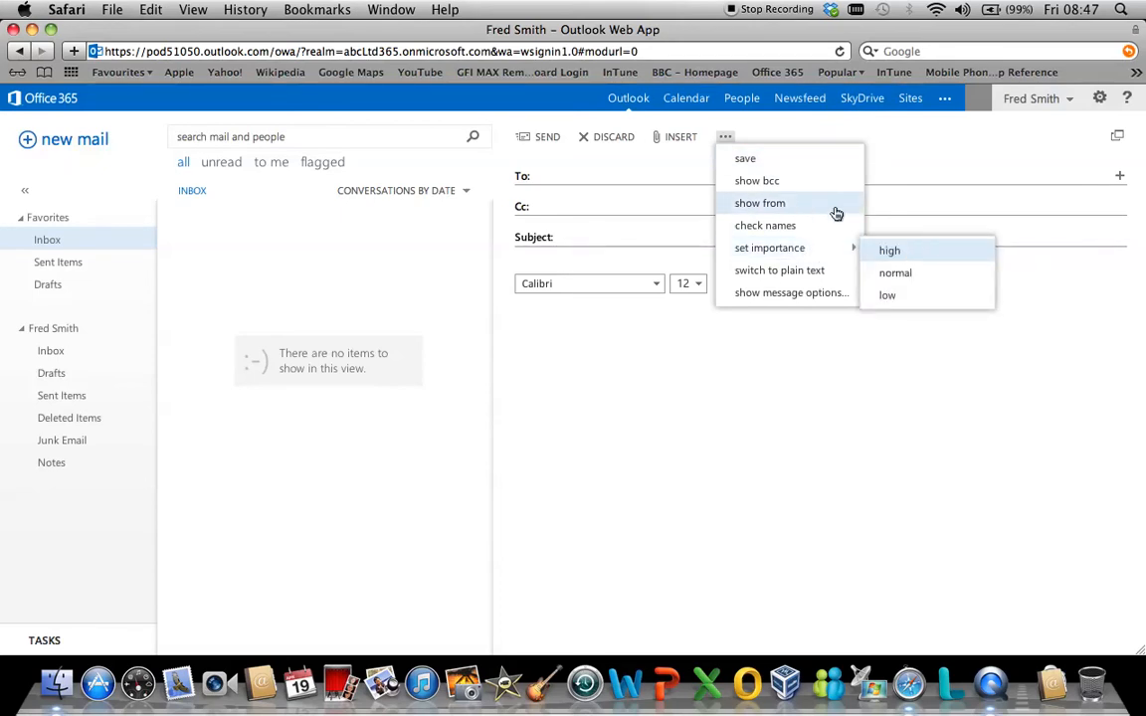
click(724, 136)
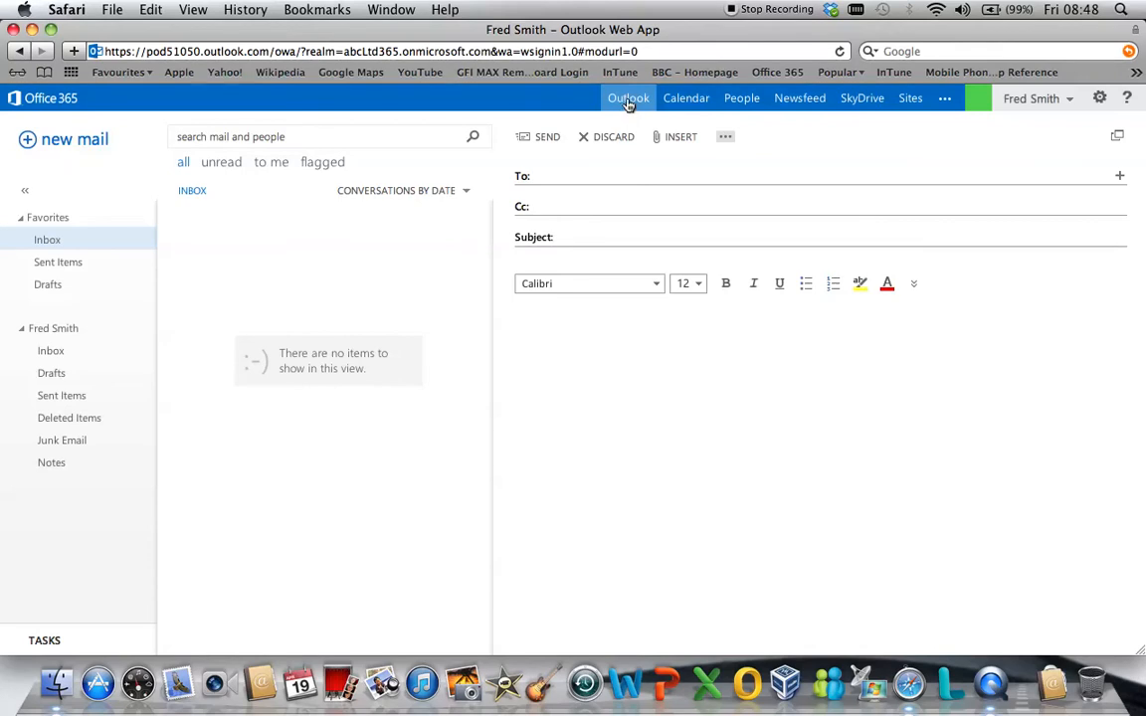
Step: Return to mail and reach the Set automatic replies page from Settings
click(629, 98)
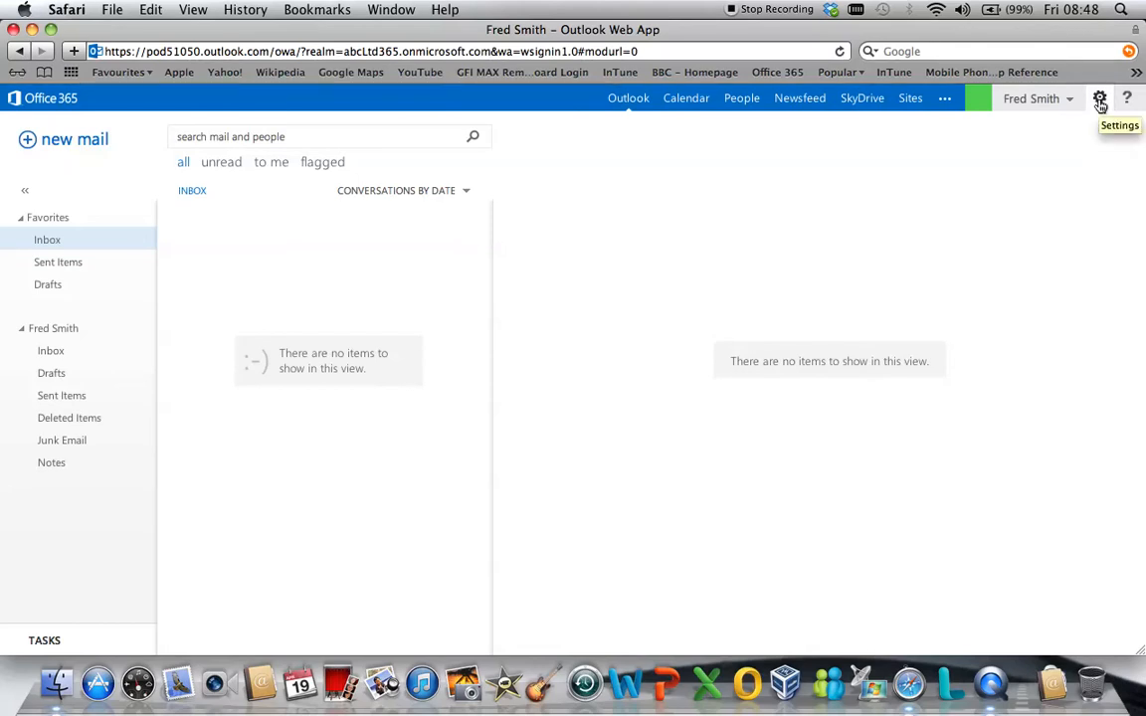
click(1098, 98)
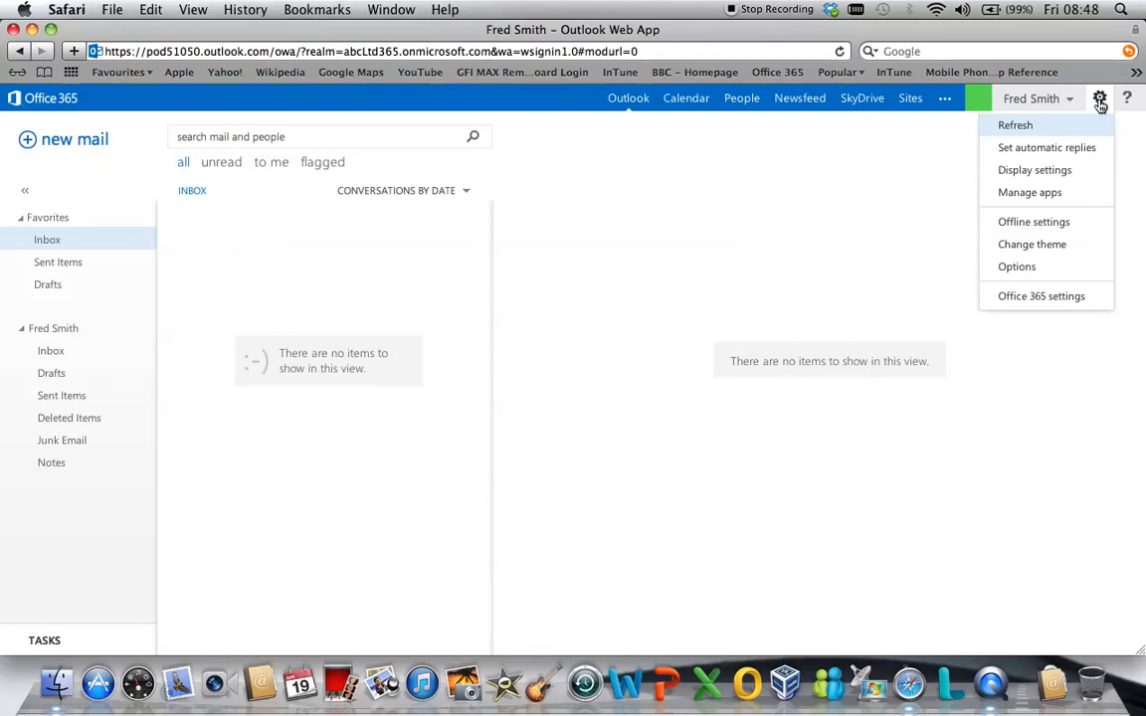
mouse_move(1046, 147)
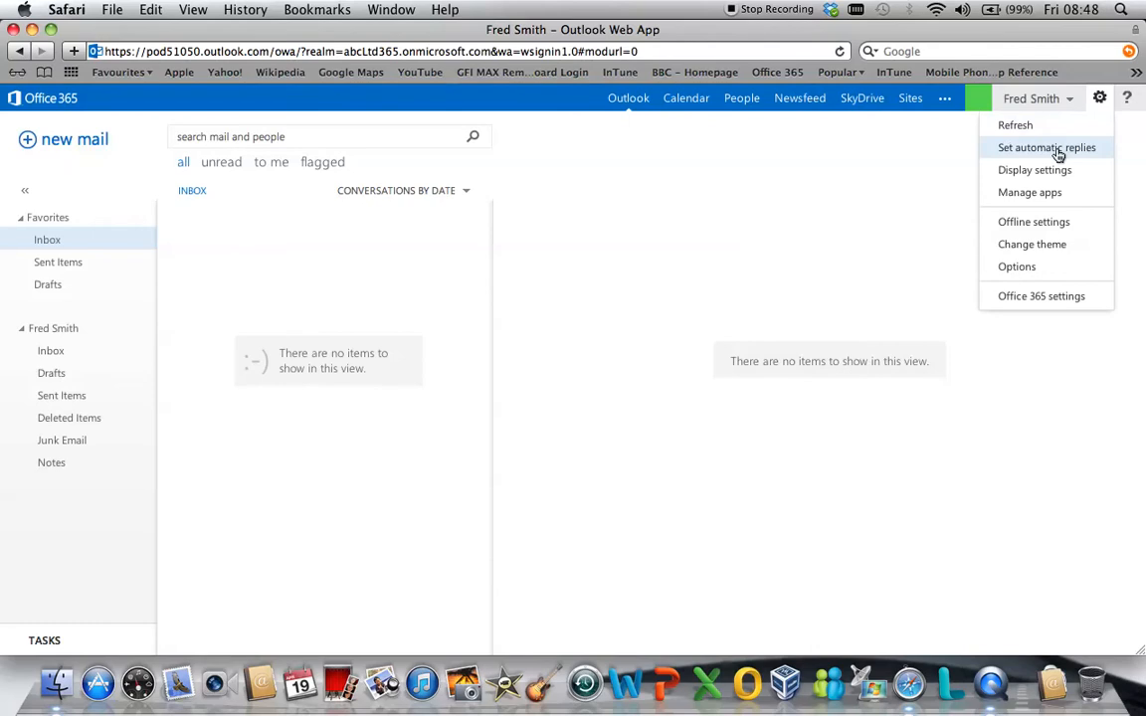
click(1047, 148)
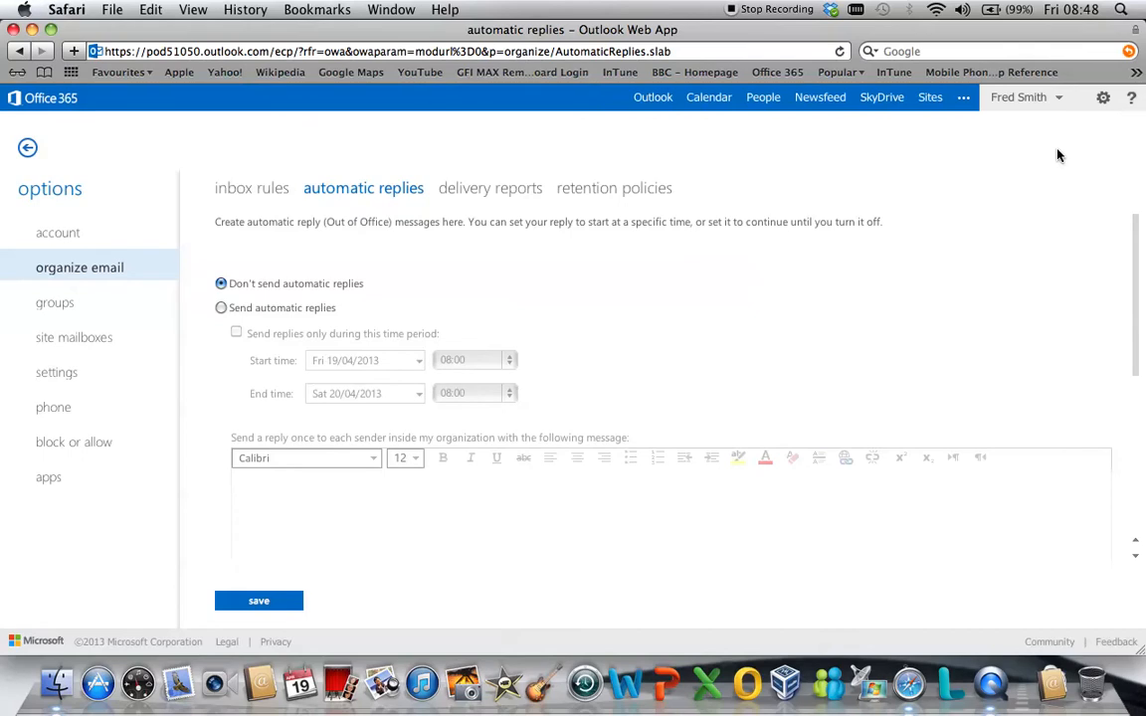
click(221, 306)
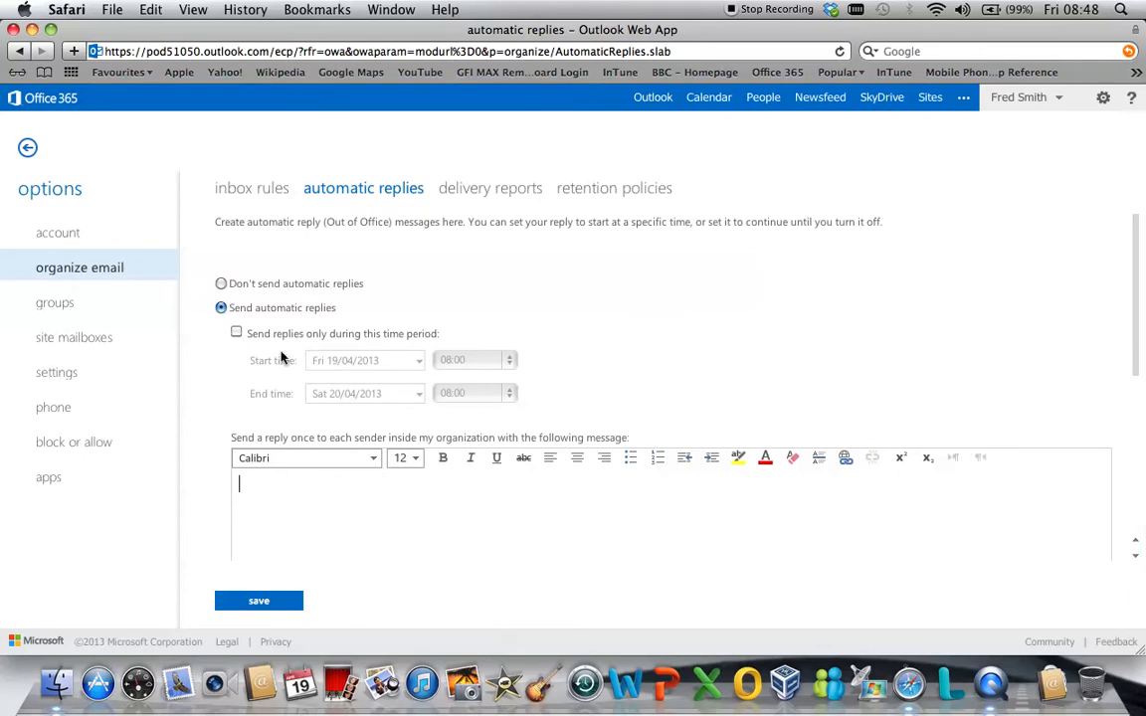
mouse_move(1130, 334)
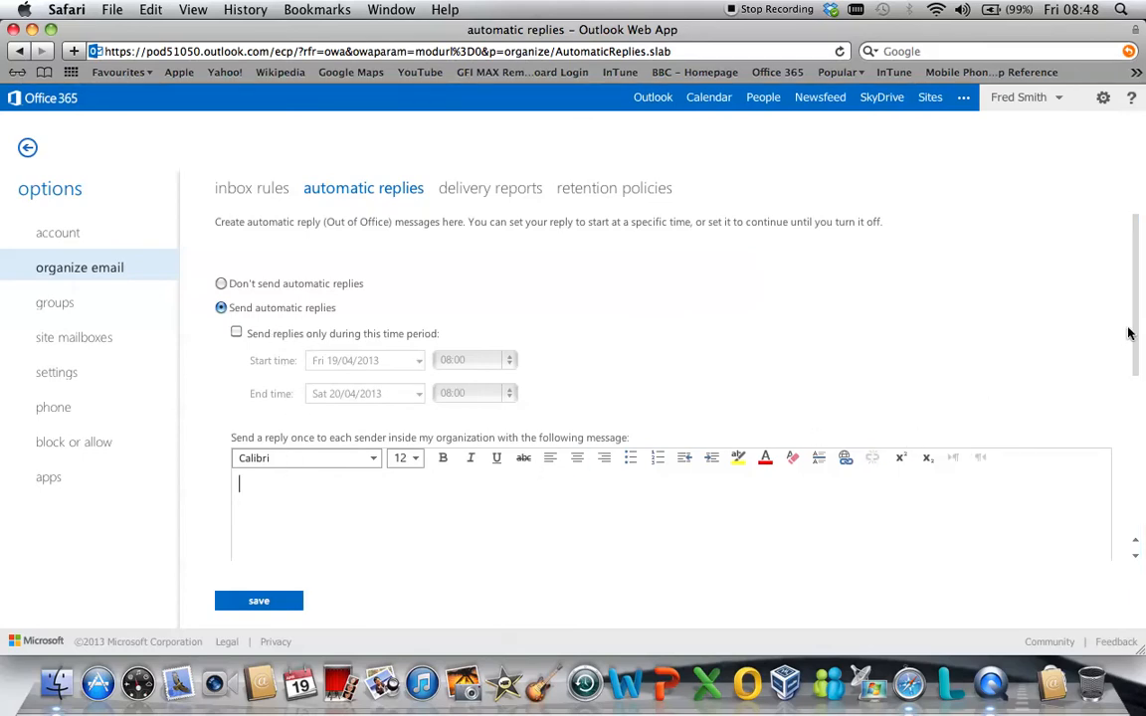
scroll(down, 3)
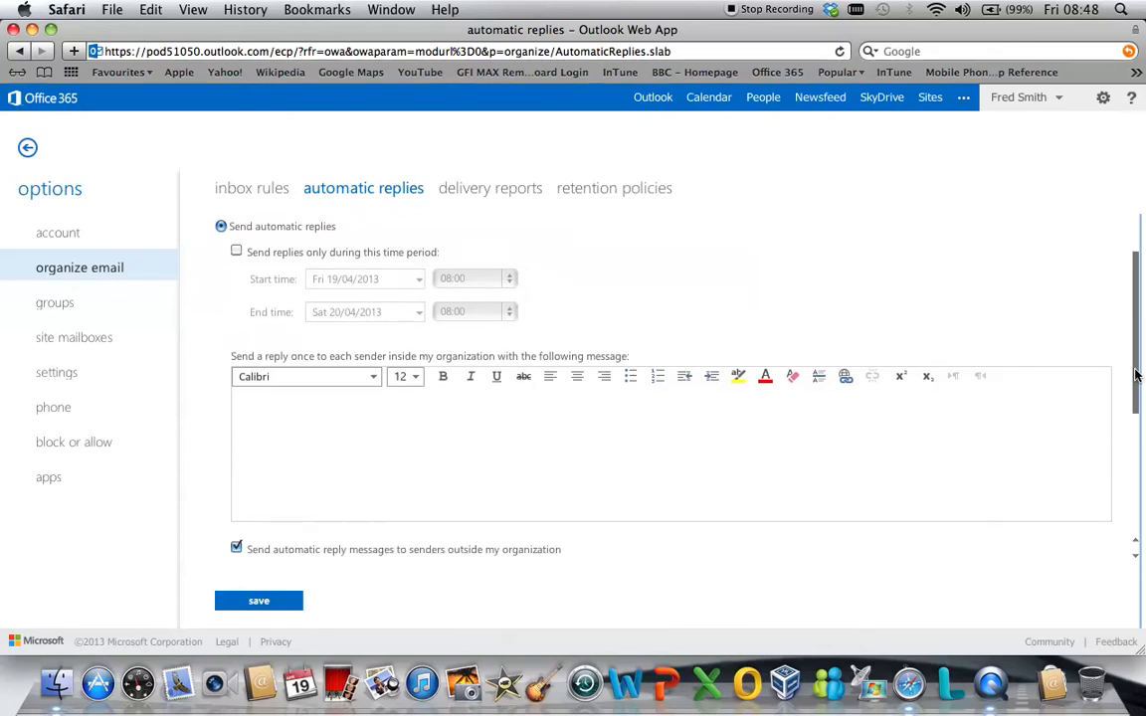
scroll(down, 3)
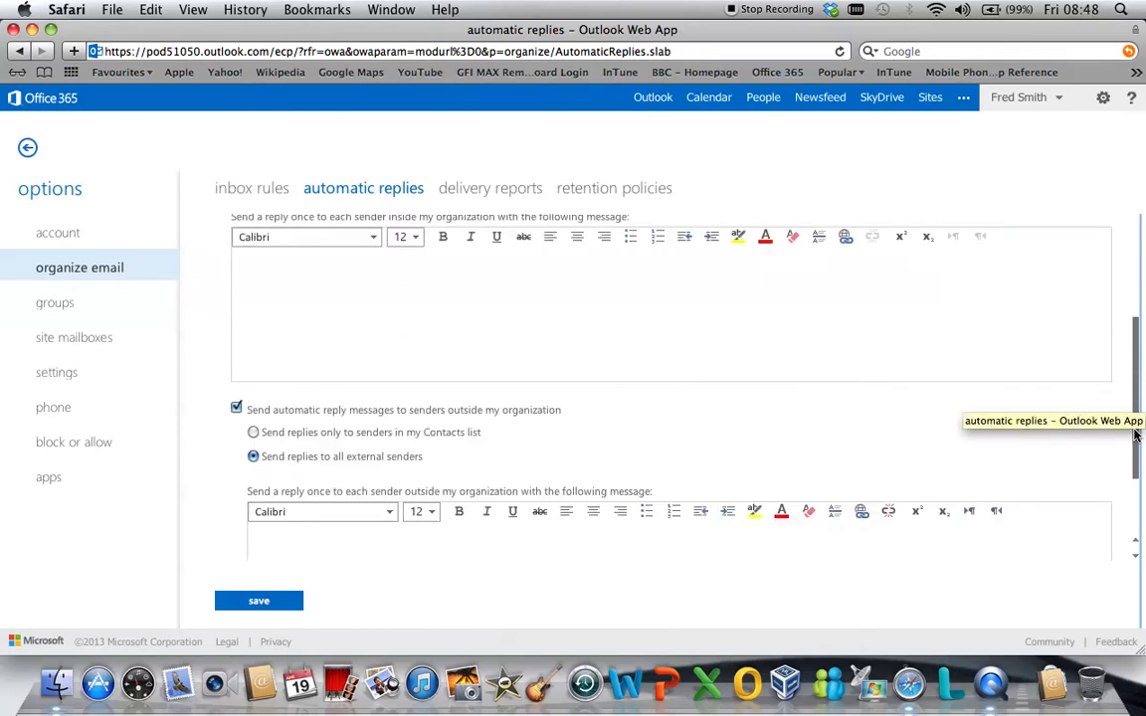
scroll(up, 3)
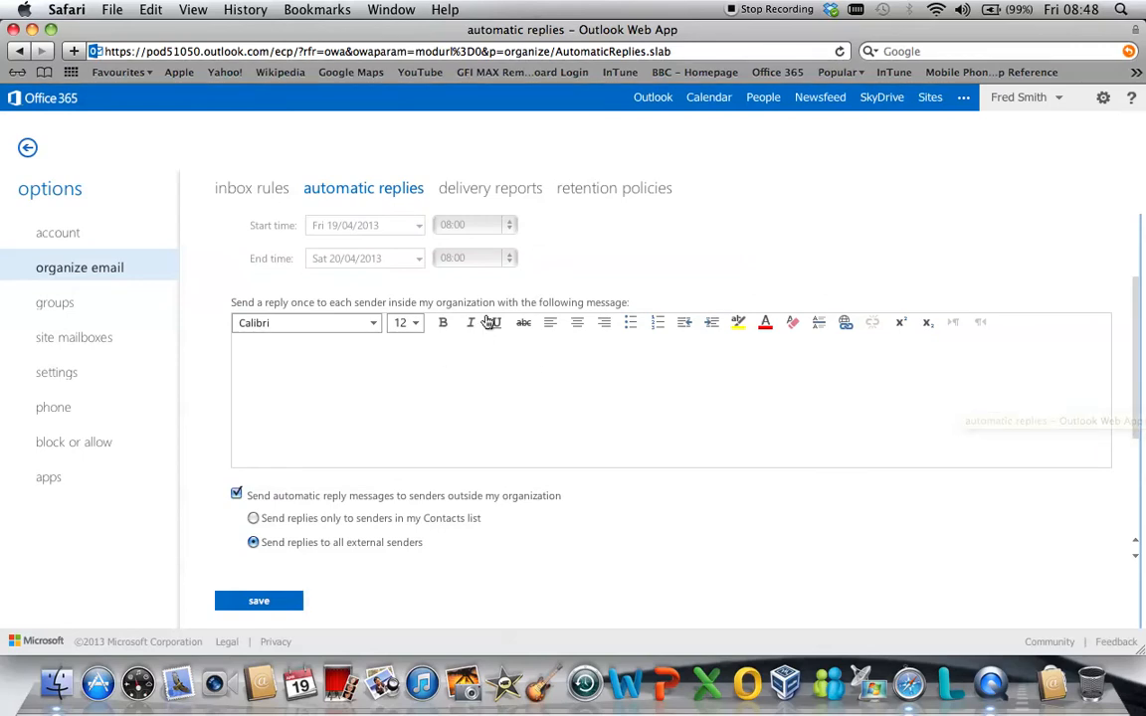
drag(394, 302, 494, 302)
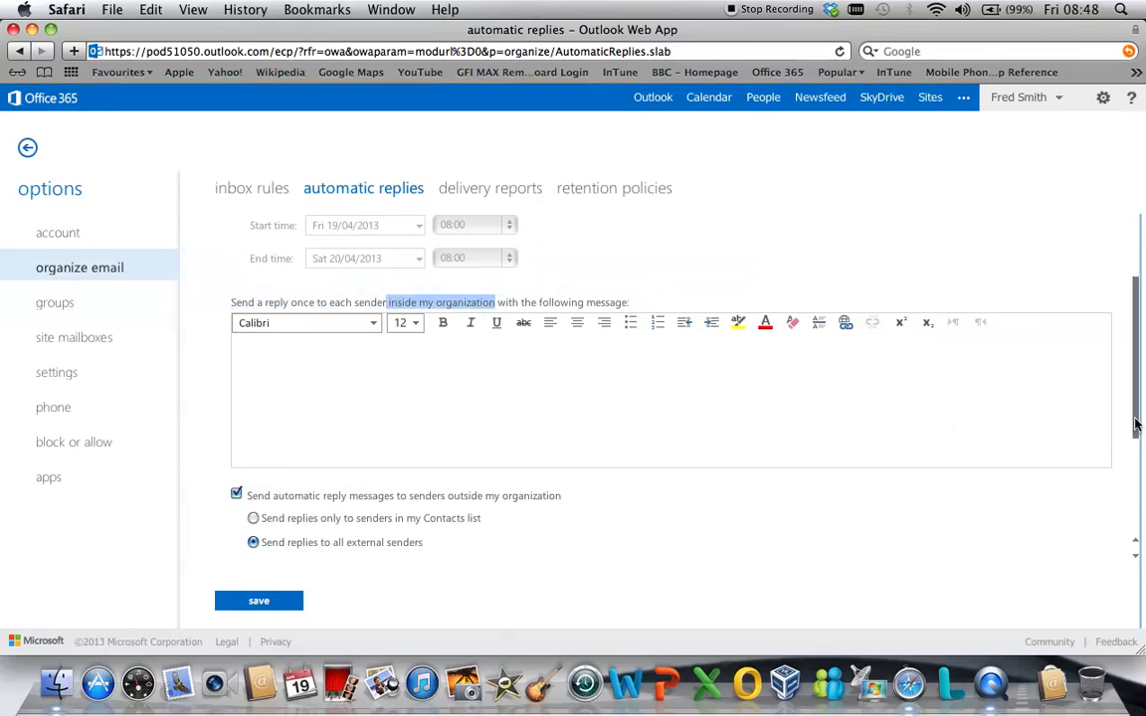
scroll(down, 3)
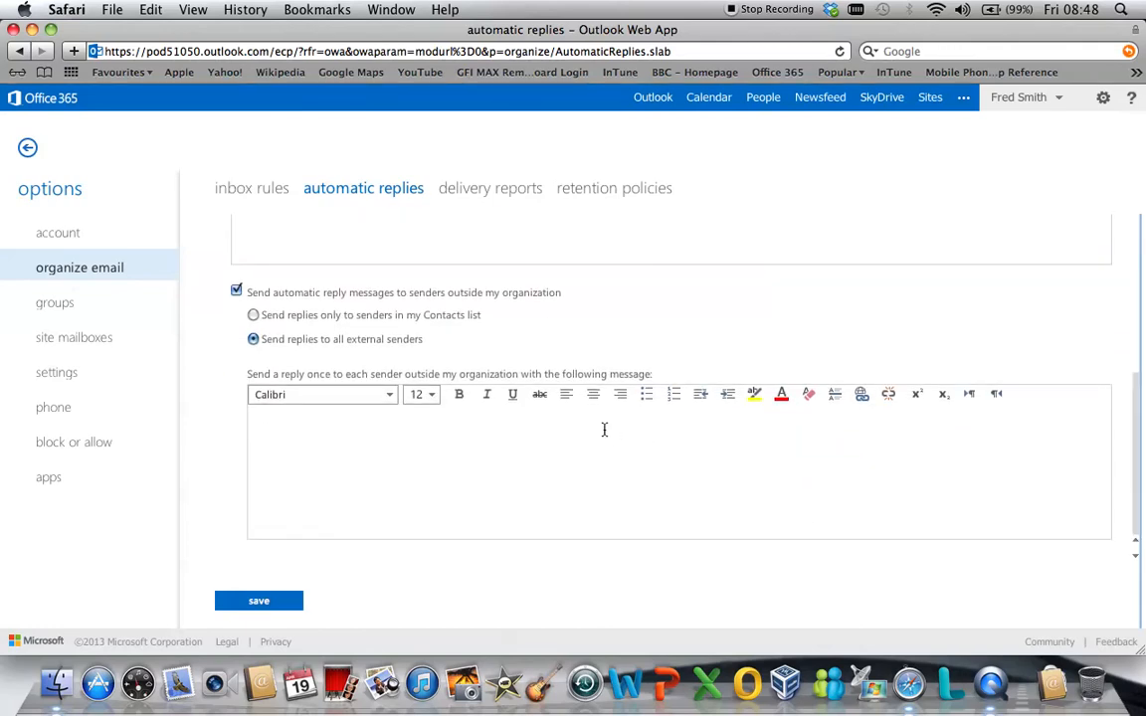
double_click(473, 374)
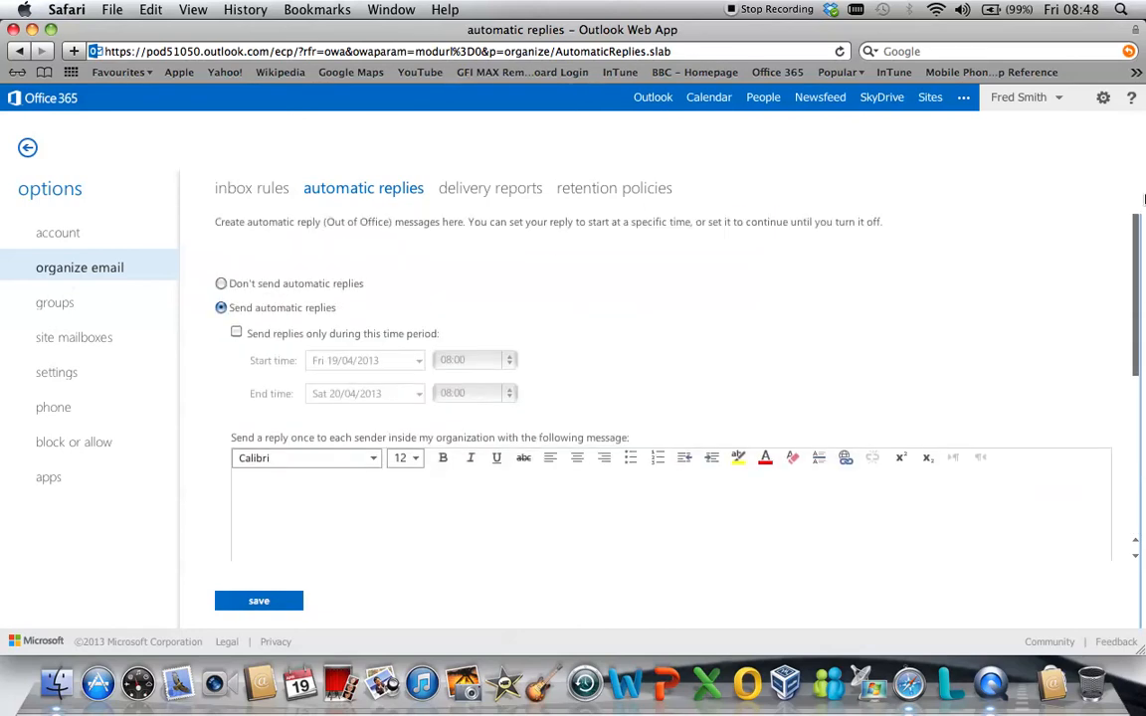
Step: Go back to the Inbox, choosing 'don't save' for the automatic reply changes
click(1102, 98)
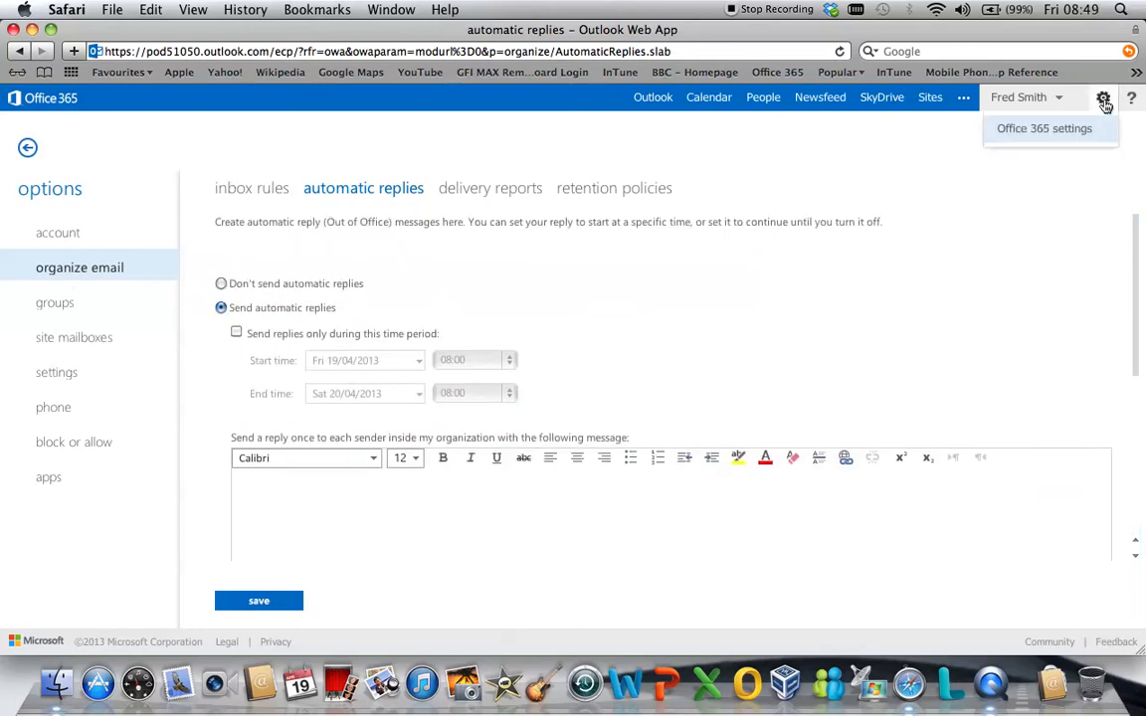
click(652, 95)
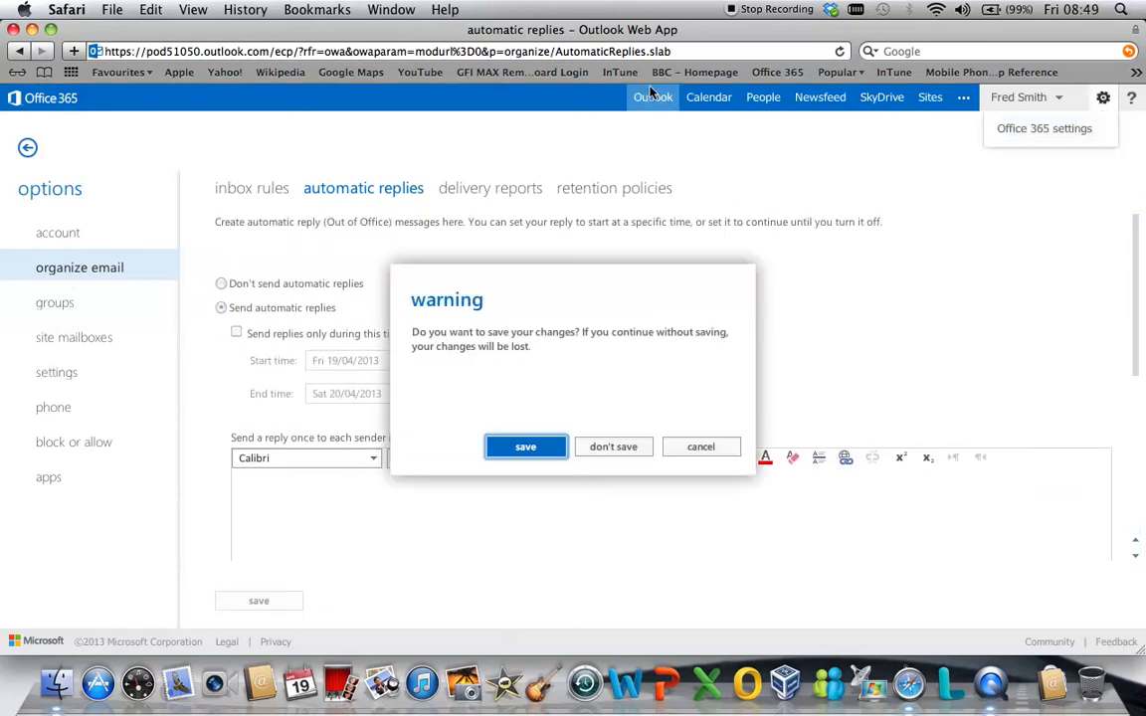
mouse_move(612, 445)
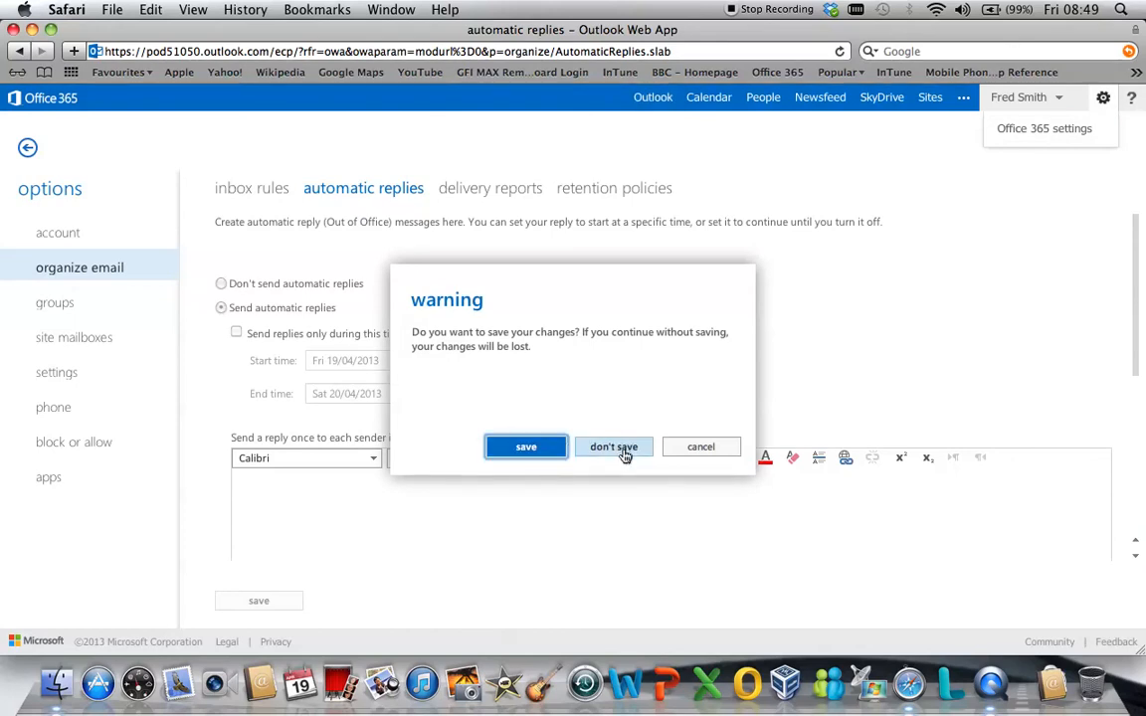
click(613, 446)
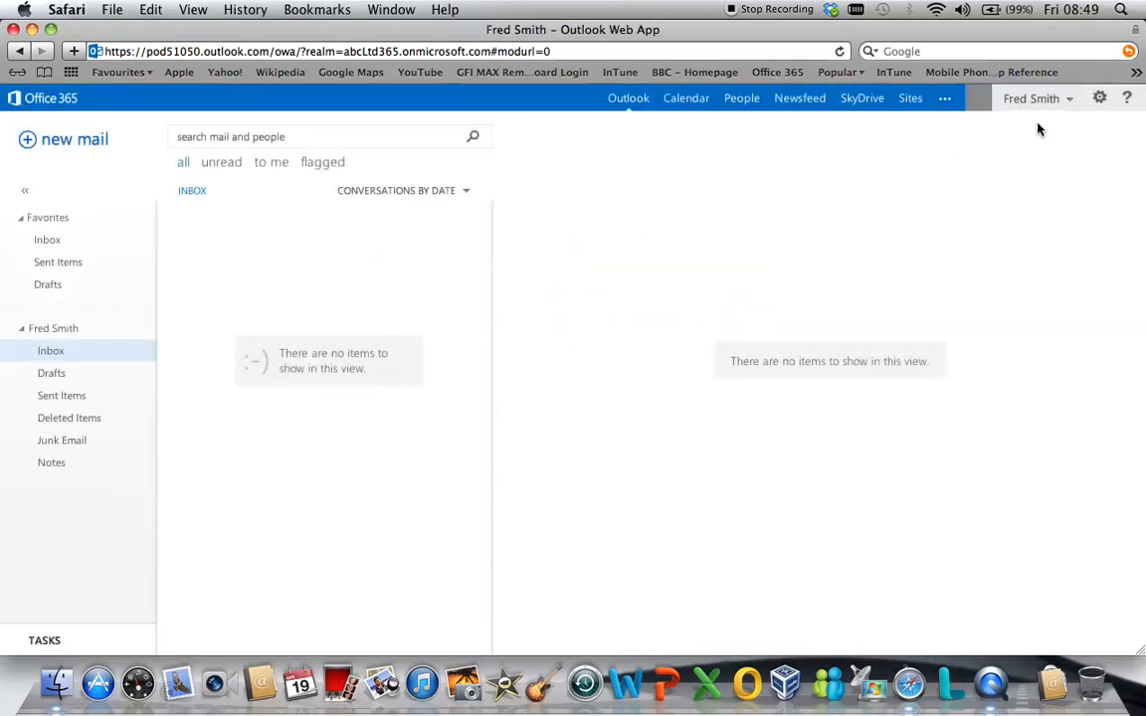
Step: Reach the My account options page showing profile and mailbox usage
click(1098, 98)
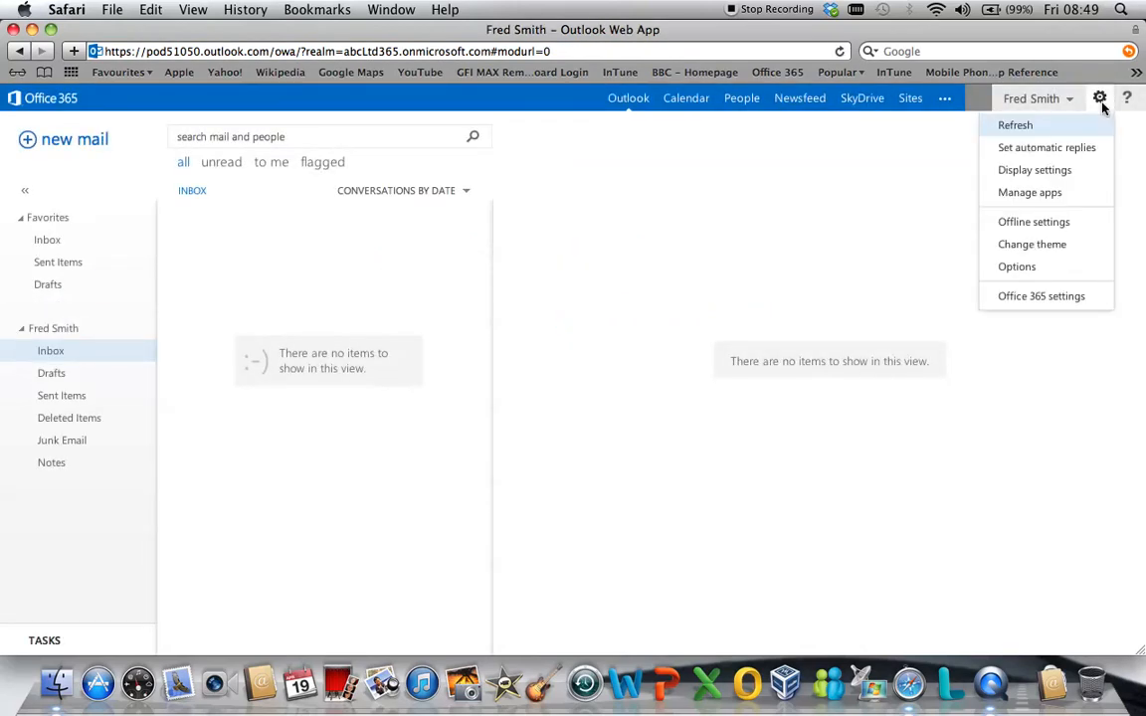
click(1017, 267)
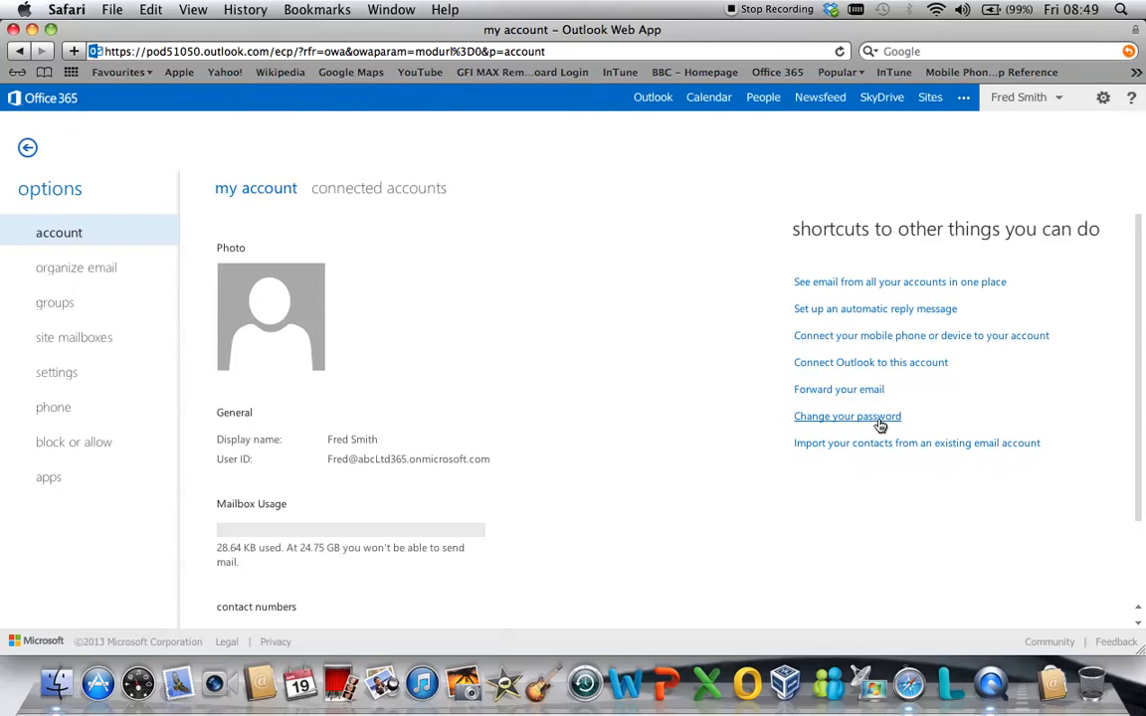
mouse_move(875, 408)
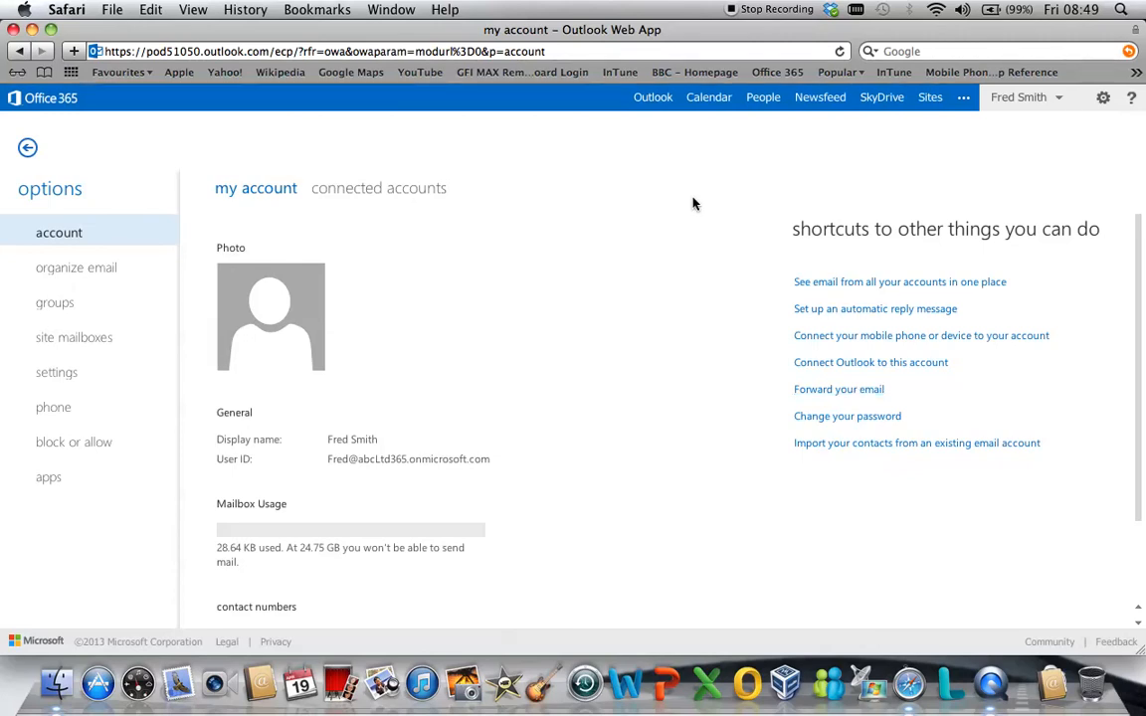
mouse_move(702, 219)
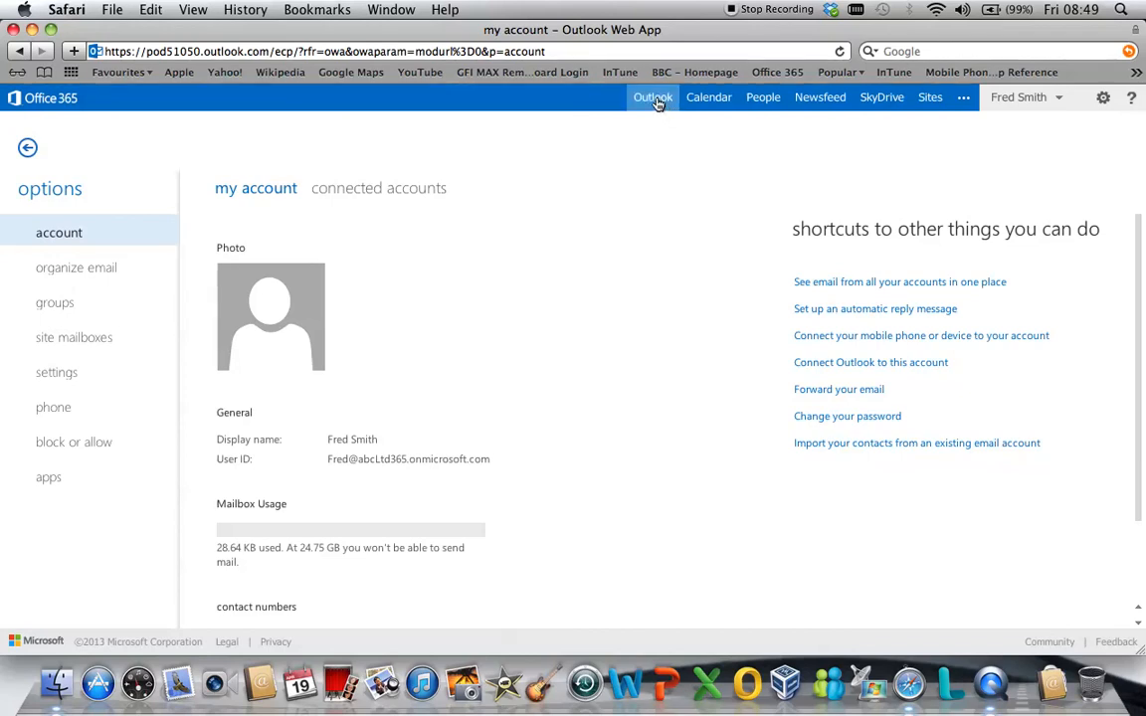
Step: Return from account options to the empty Inbox via the Outlook link
click(653, 96)
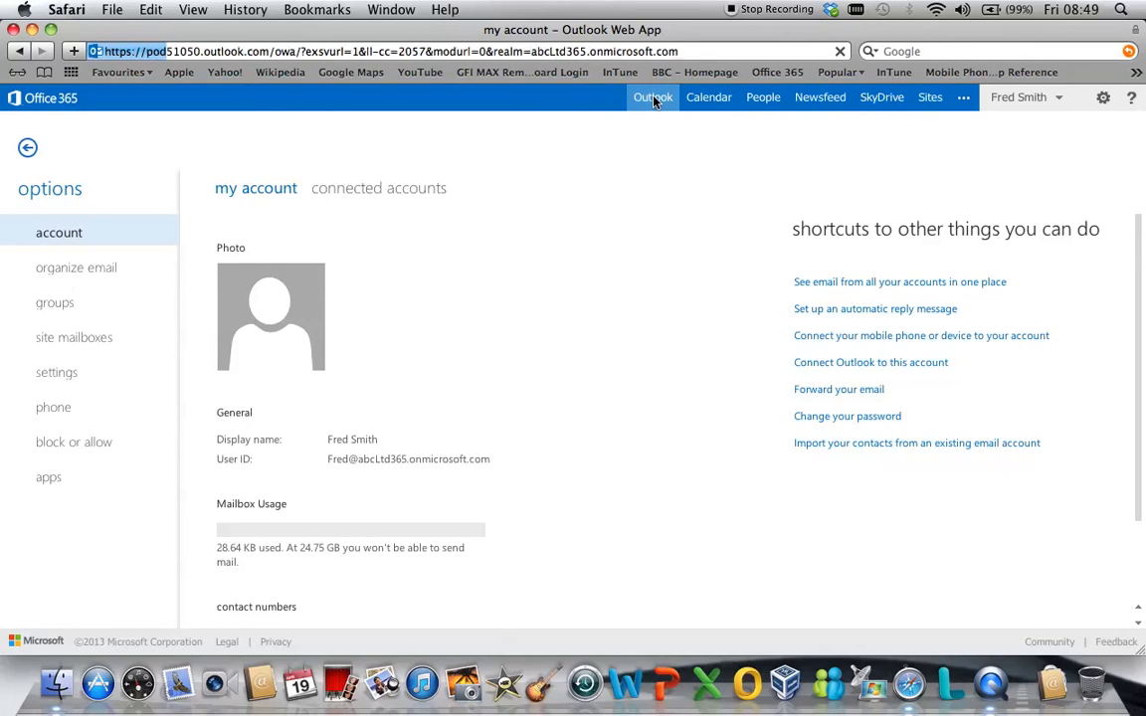
click(652, 96)
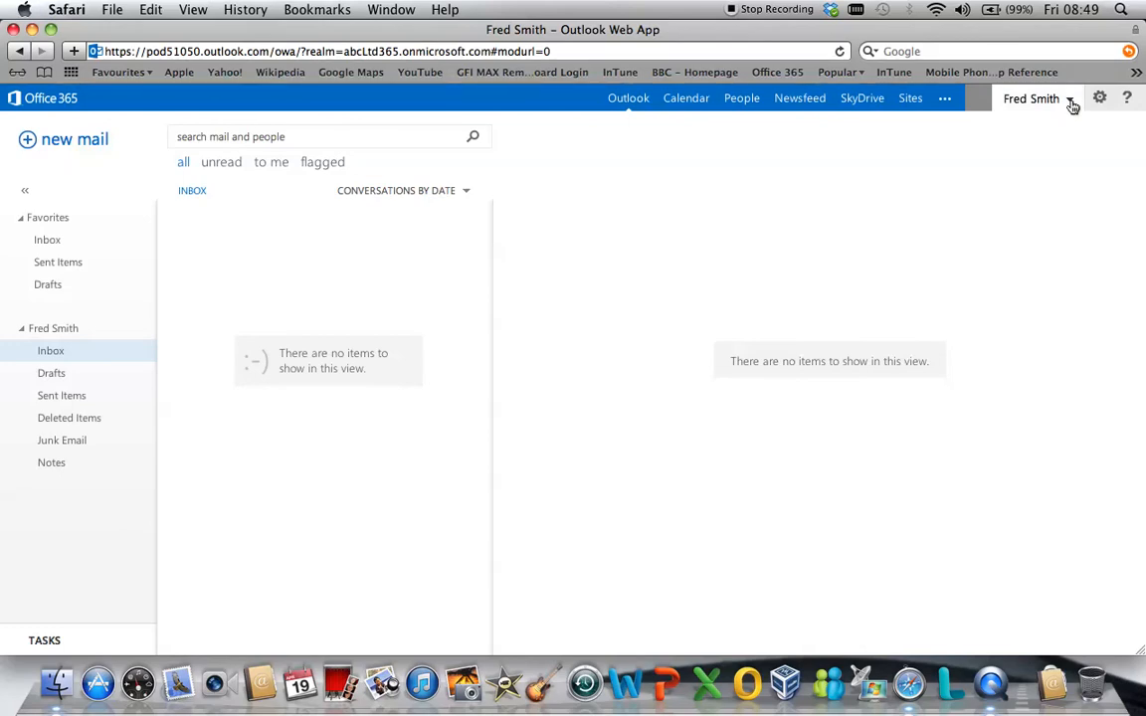
Step: Sign out from the account menu, landing on a trouble-signing-out page
click(1031, 97)
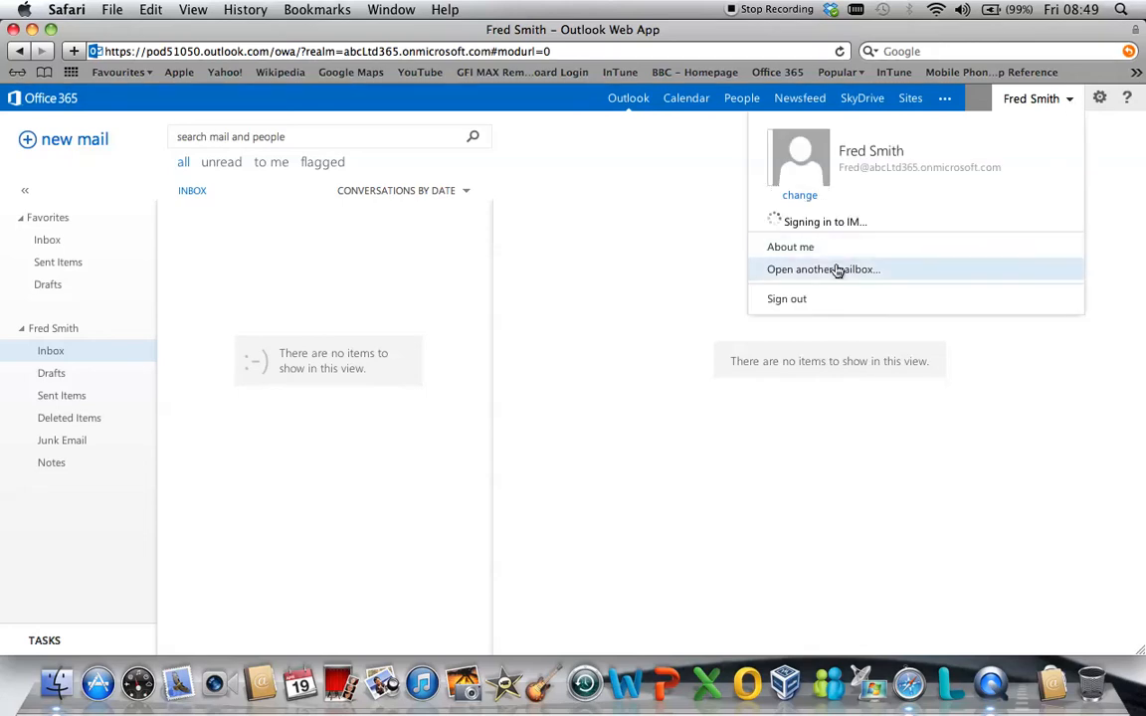
mouse_move(796, 306)
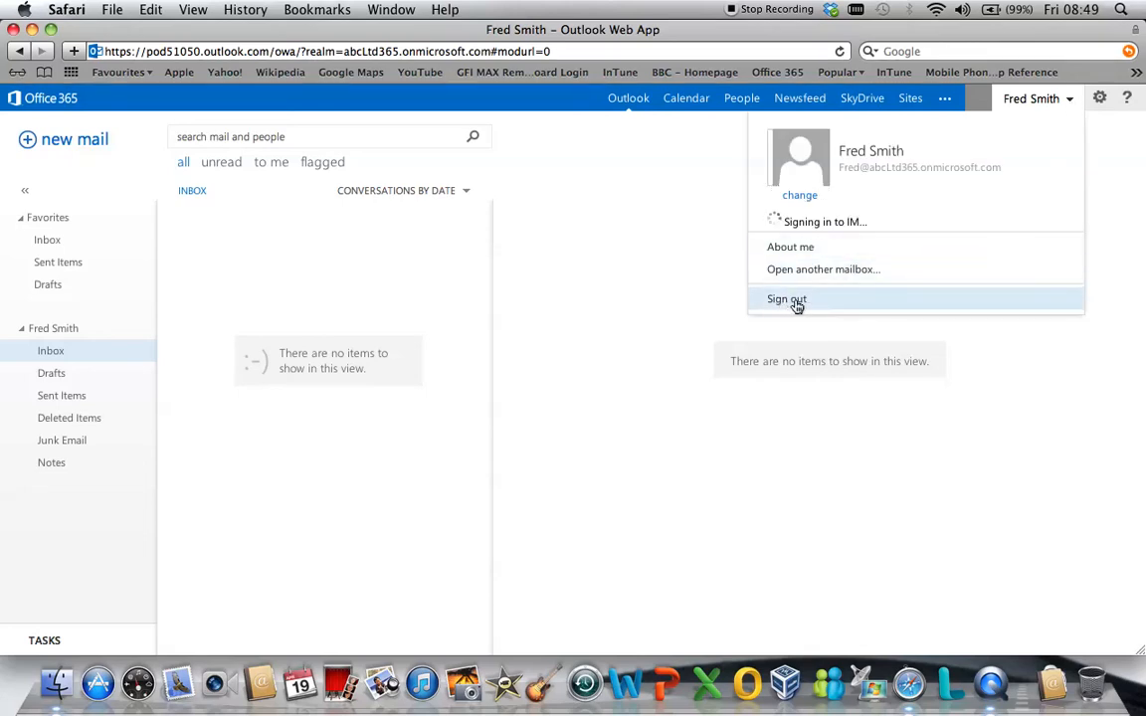
click(788, 298)
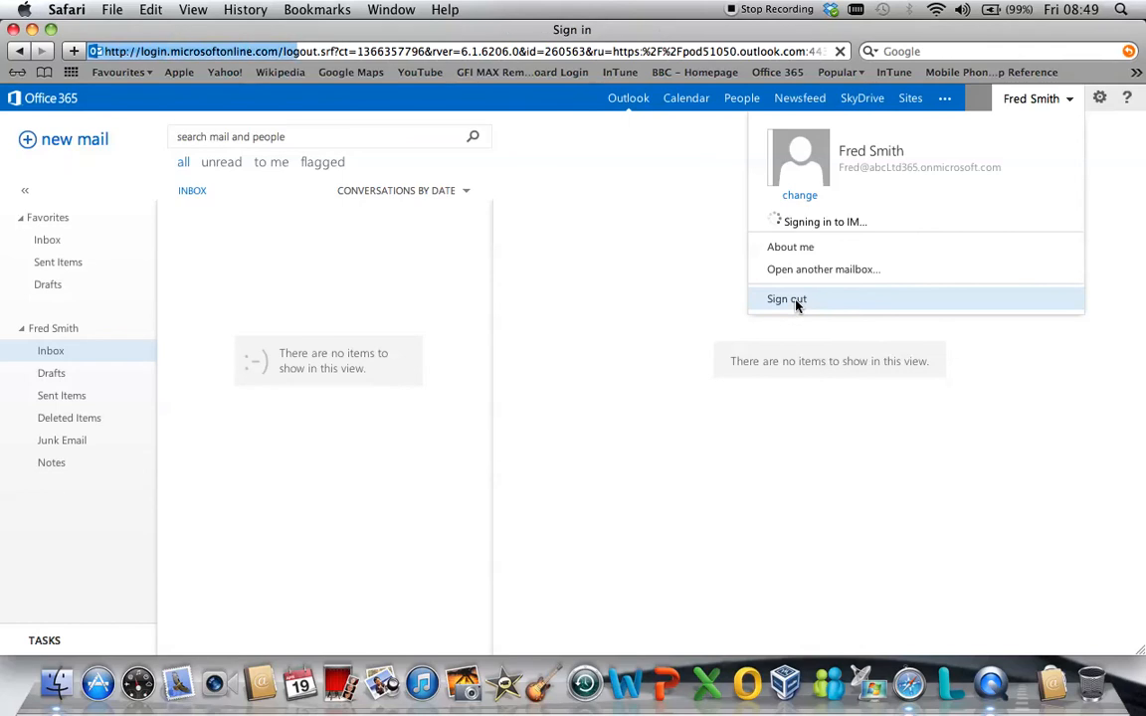
click(786, 298)
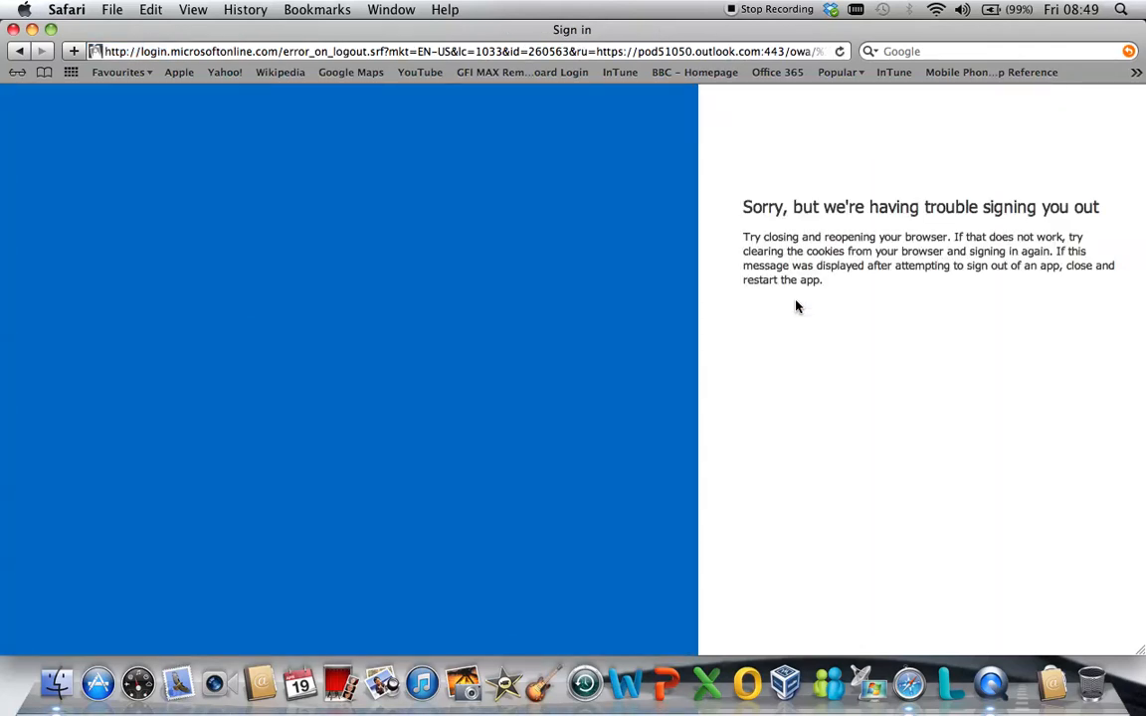
mouse_move(740, 32)
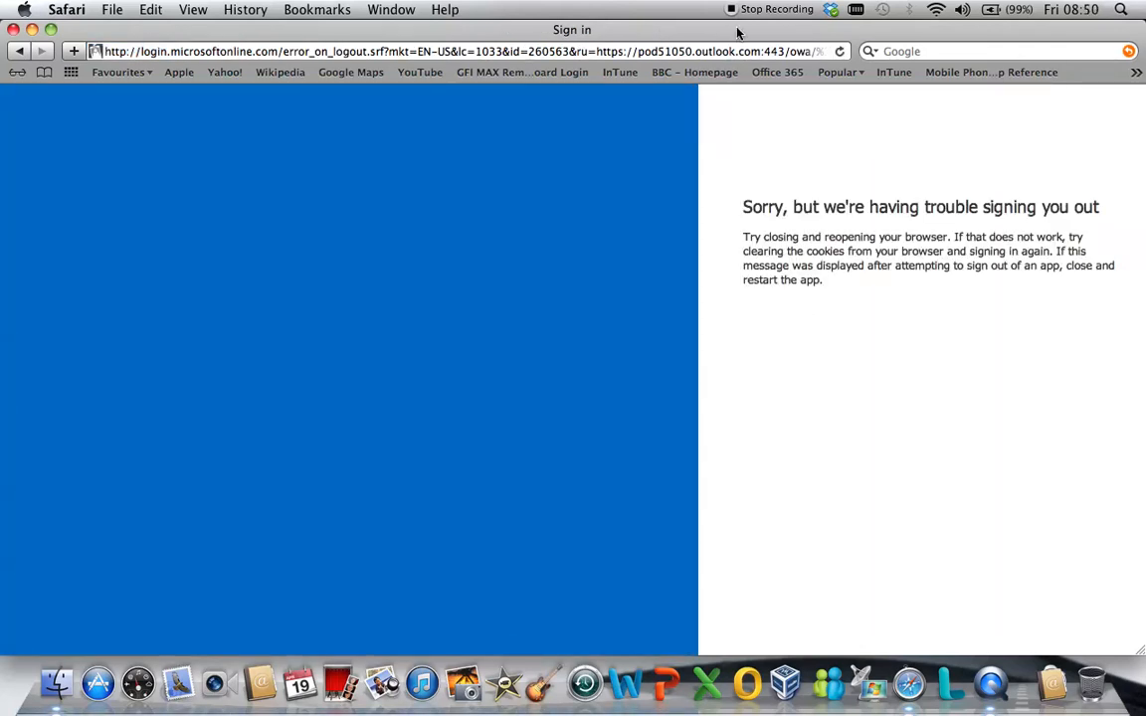